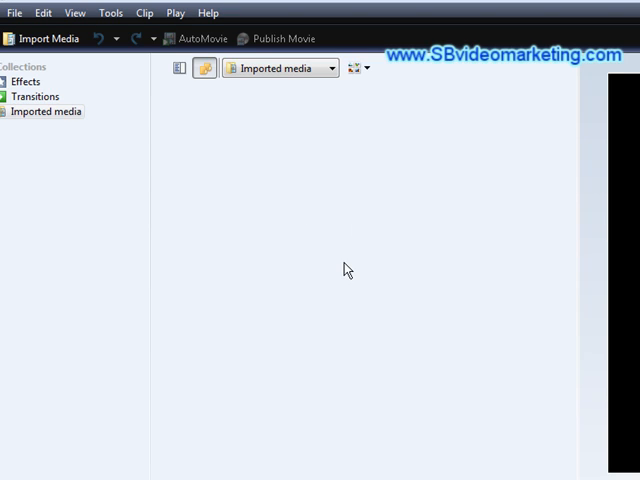
pyautogui.moveTo(224, 152)
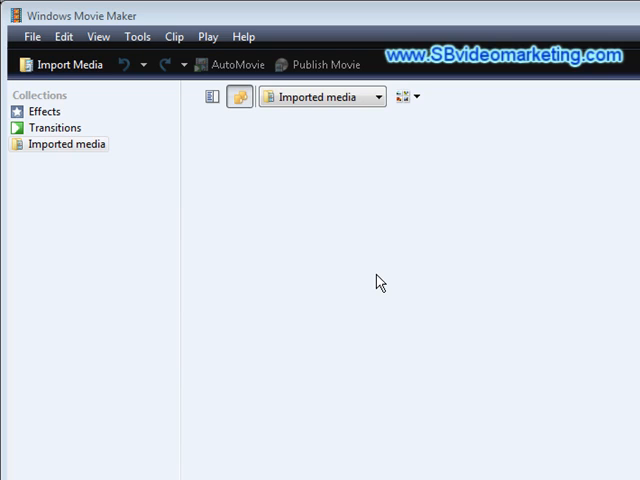
pyautogui.moveTo(362, 278)
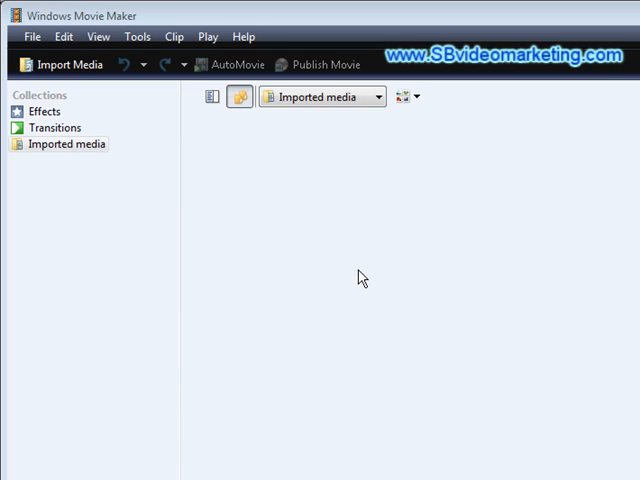
pyautogui.moveTo(260, 210)
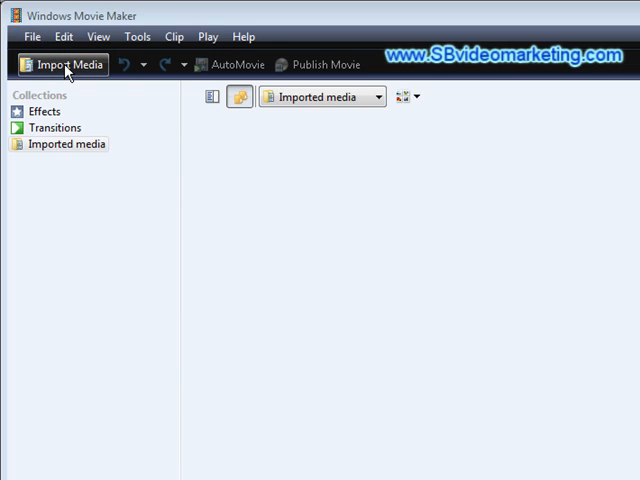
# Step: Import v1.wmv and drop it at the start of the Video track
pyautogui.click(64, 64)
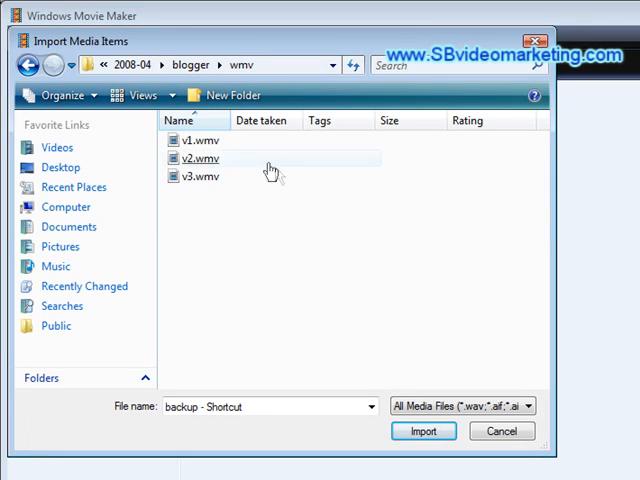
pyautogui.click(196, 140)
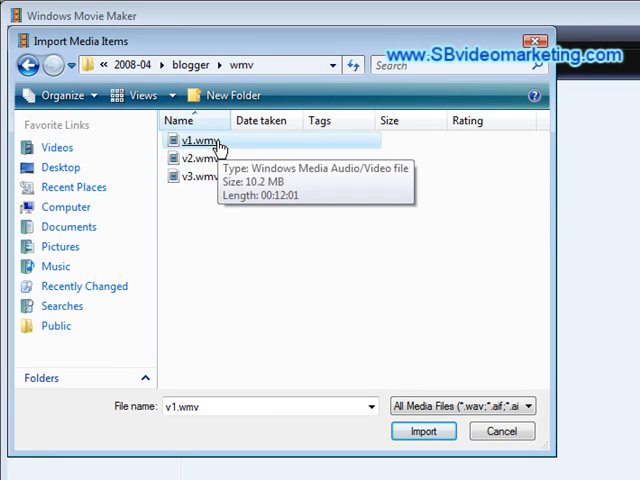
pyautogui.click(422, 432)
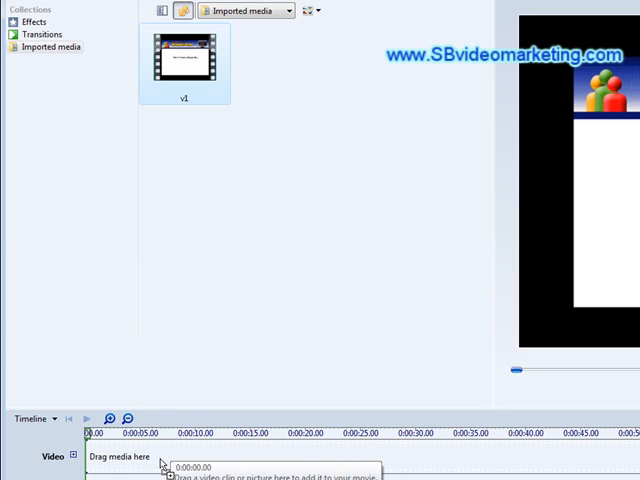
pyautogui.moveTo(184, 62); pyautogui.dragTo(110, 456)
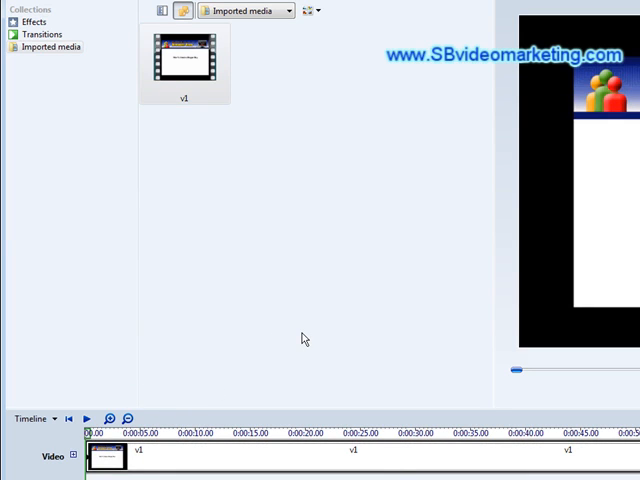
pyautogui.moveTo(288, 246)
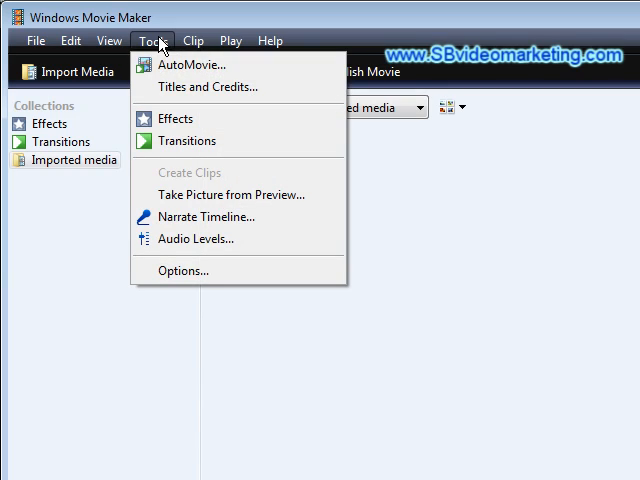
pyautogui.moveTo(204, 88)
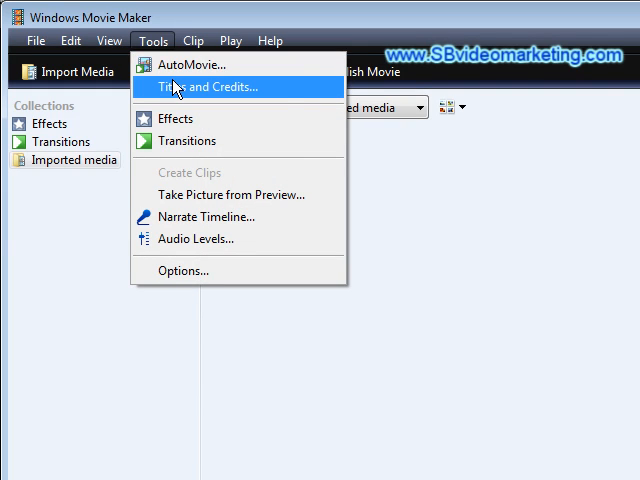
# Step: Start a Titles and Credits title placed on the selected clip
pyautogui.click(208, 88)
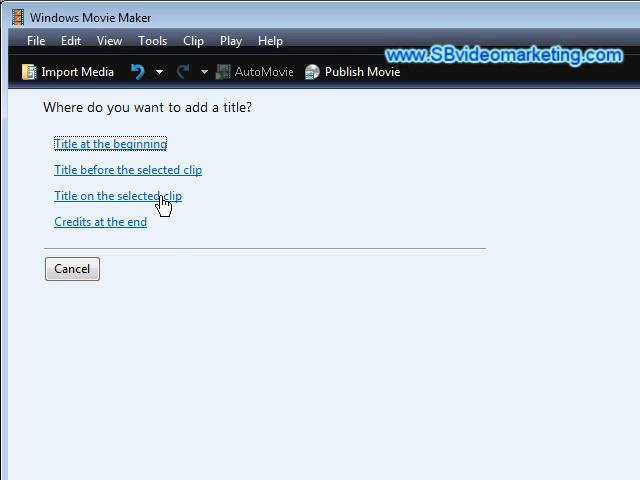
pyautogui.click(116, 196)
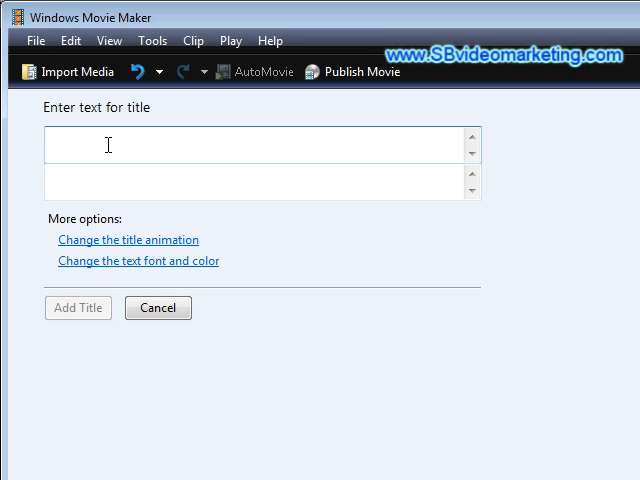
# Step: Enter 'See more at website.com' as the title text shown over the clip
pyautogui.write('P')
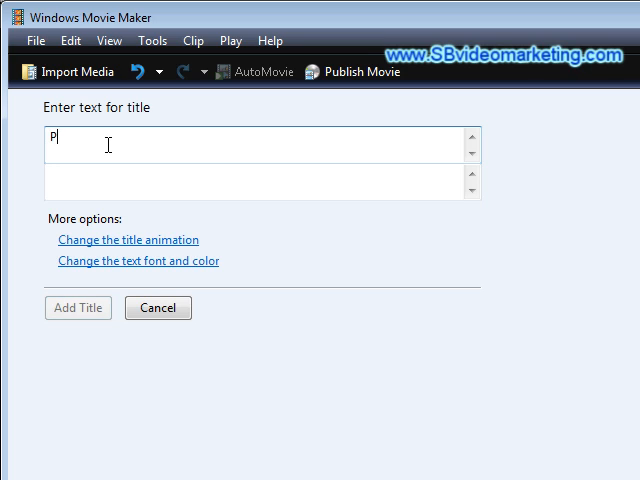
pyautogui.write('rop')
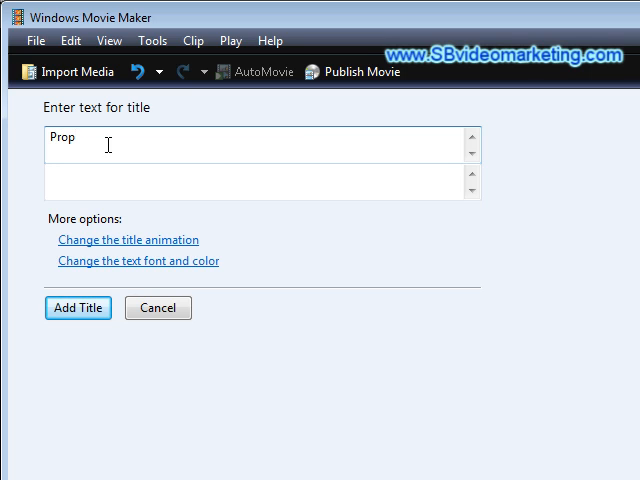
pyautogui.write('s')
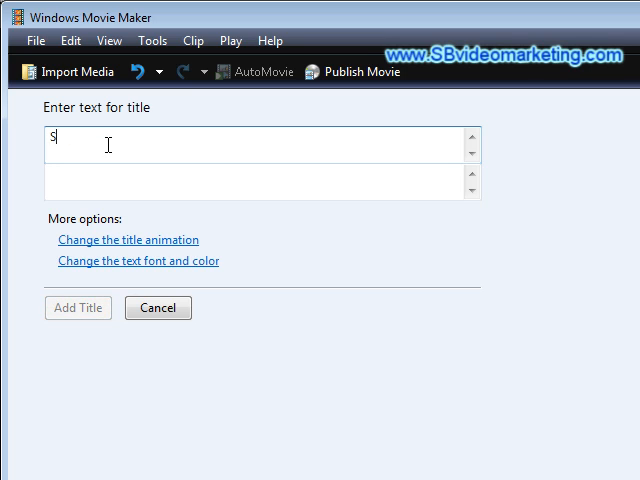
pyautogui.write('ee more')
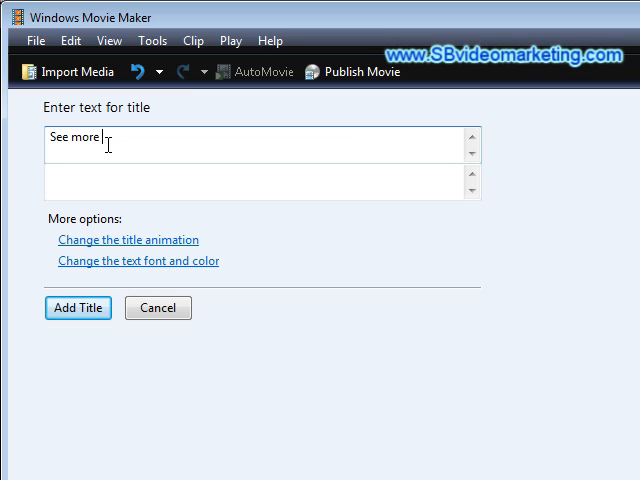
pyautogui.write('at')
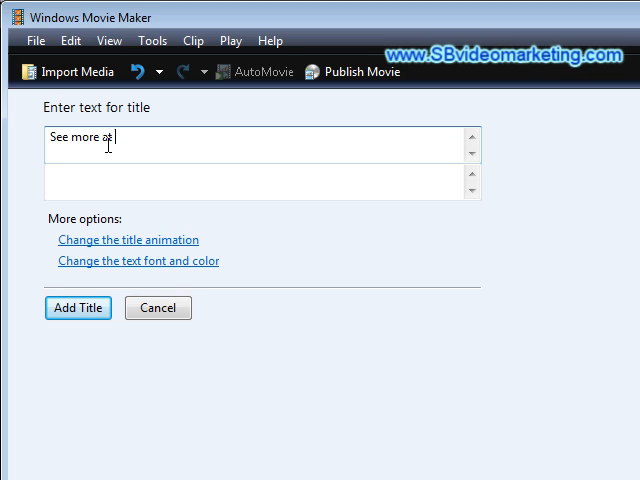
pyautogui.write('websi')
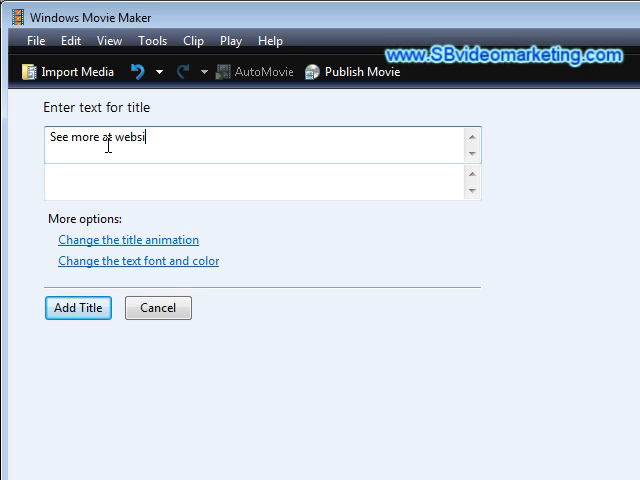
pyautogui.write('te.com')
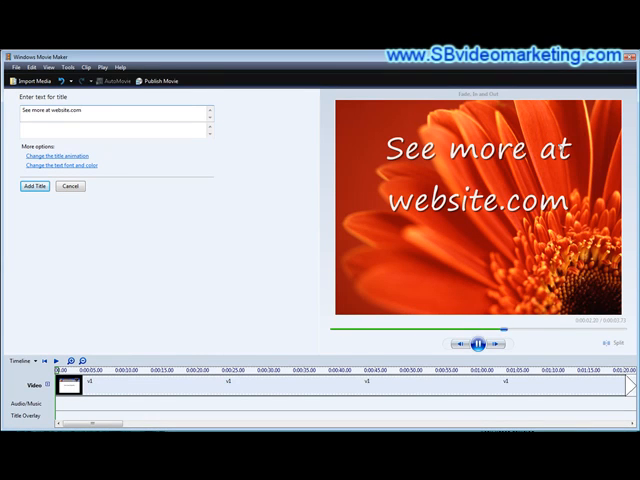
pyautogui.click(480, 344)
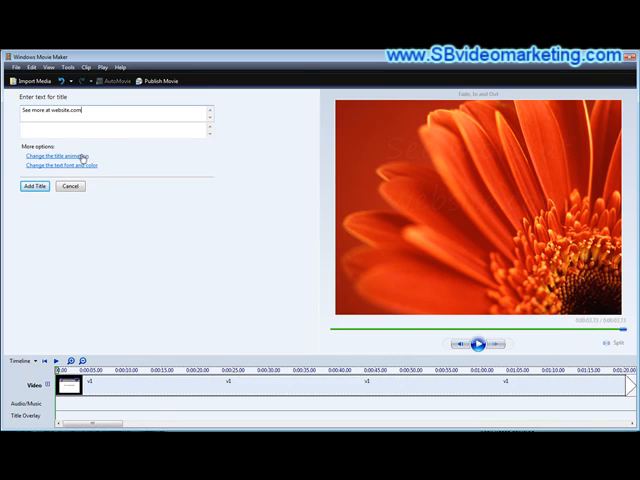
# Step: Pick the Fly In, Fly Out animation from the Titles, Two Lines list
pyautogui.click(56, 152)
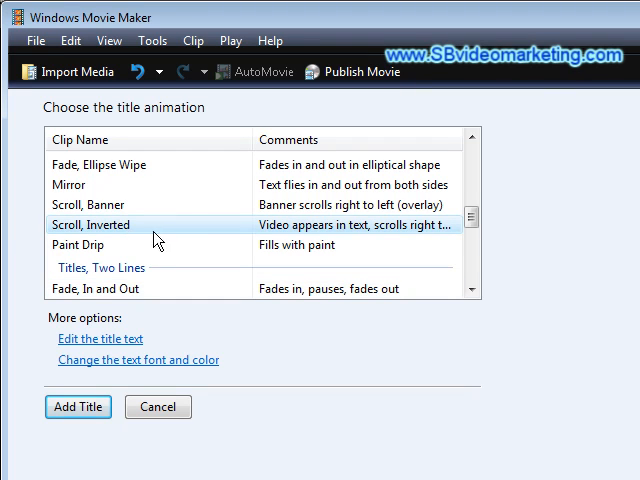
pyautogui.scroll(-3)
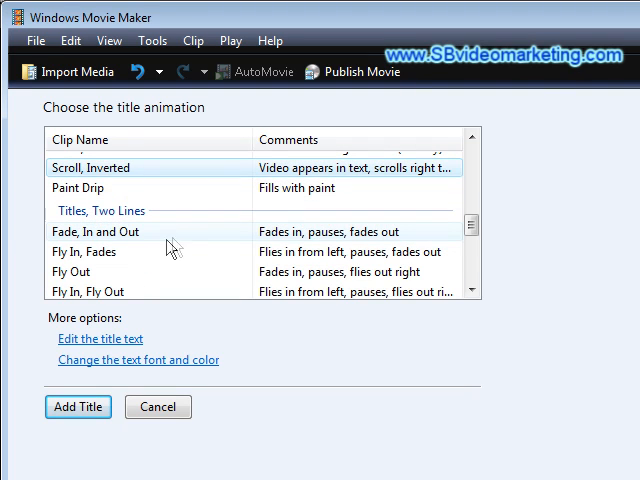
pyautogui.scroll(-3)
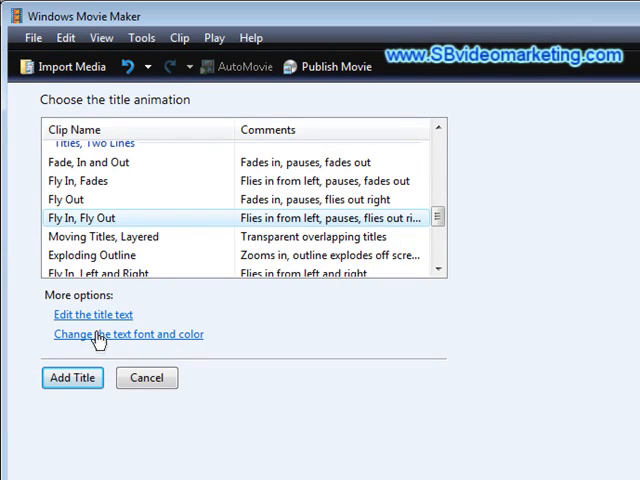
# Step: Set the title text colour to black in the font and colour settings
pyautogui.click(128, 334)
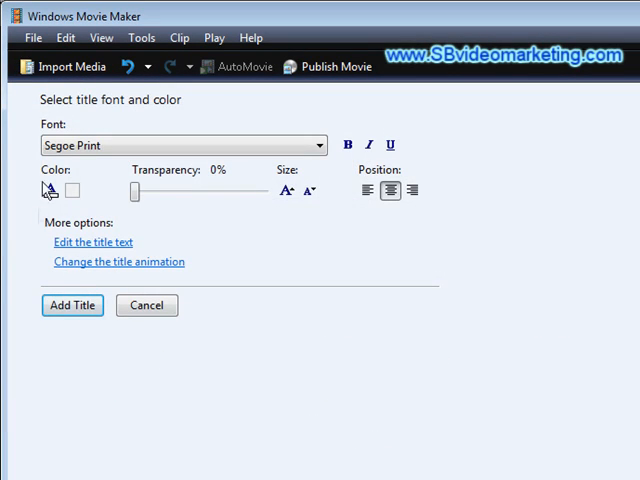
pyautogui.moveTo(150, 208)
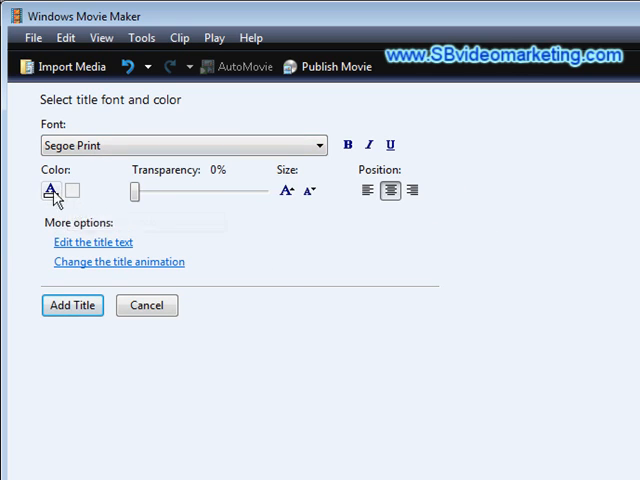
pyautogui.click(48, 190)
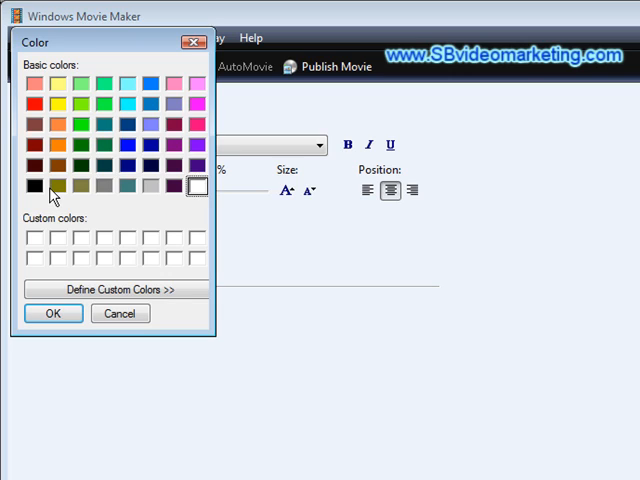
pyautogui.moveTo(124, 150)
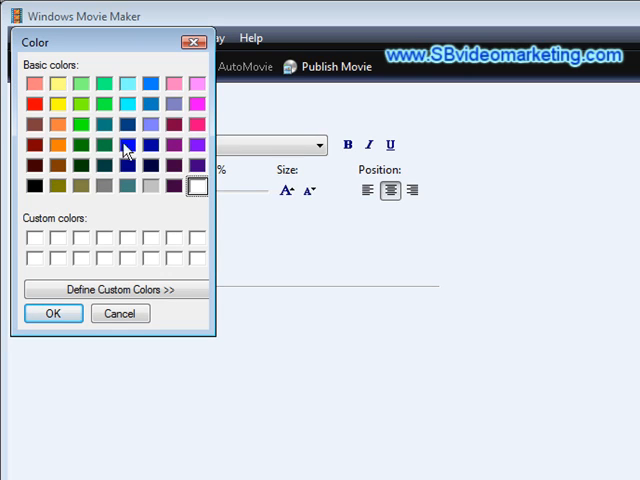
pyautogui.click(174, 186)
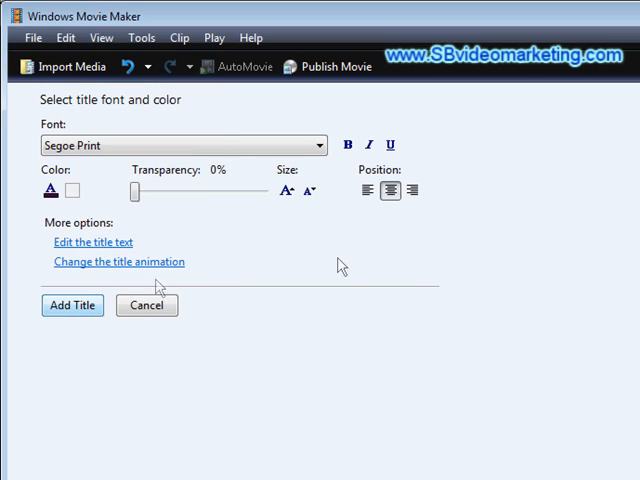
pyautogui.moveTo(16, 176)
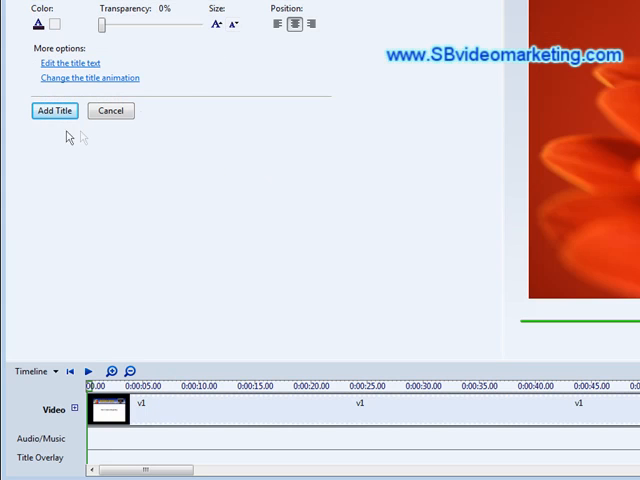
# Step: Add the title to the Title Overlay track and lengthen it to about 40 seconds
pyautogui.click(54, 110)
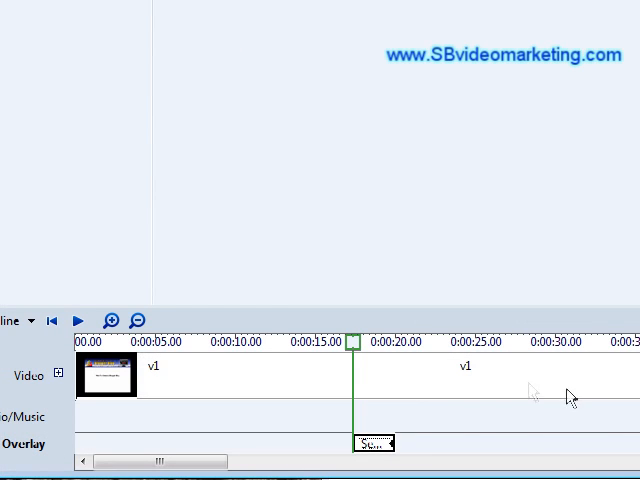
pyautogui.moveTo(400, 442)
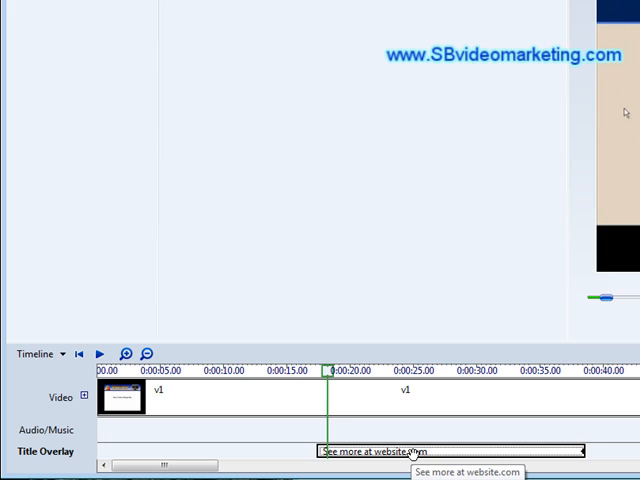
pyautogui.rightClick(450, 450)
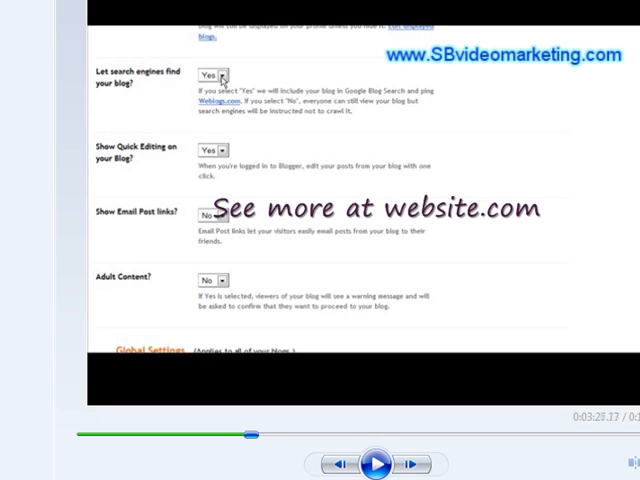
pyautogui.scroll(-3)
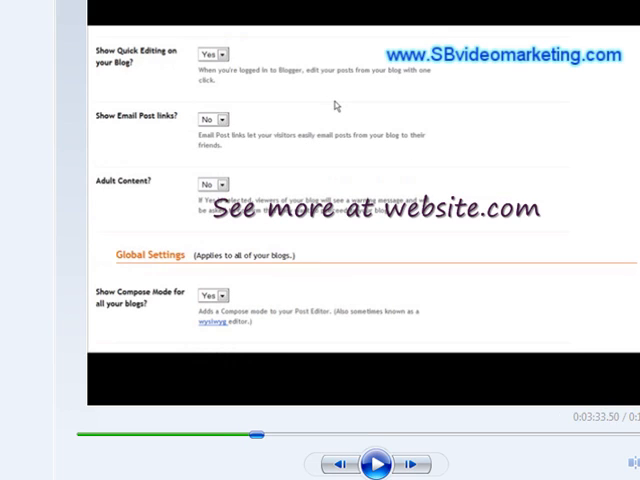
pyautogui.moveTo(236, 128)
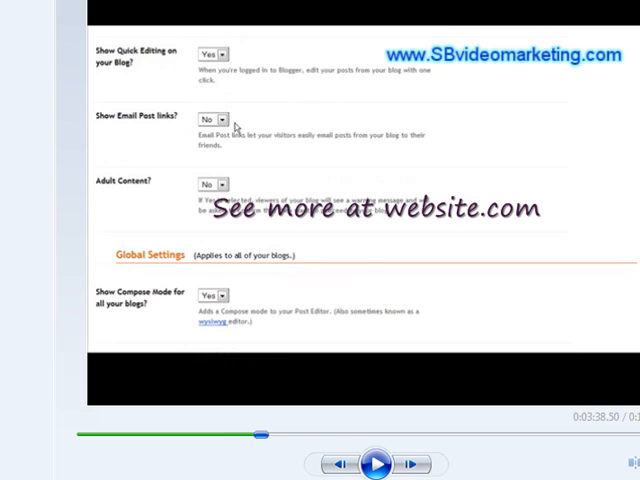
pyautogui.scroll(-3)
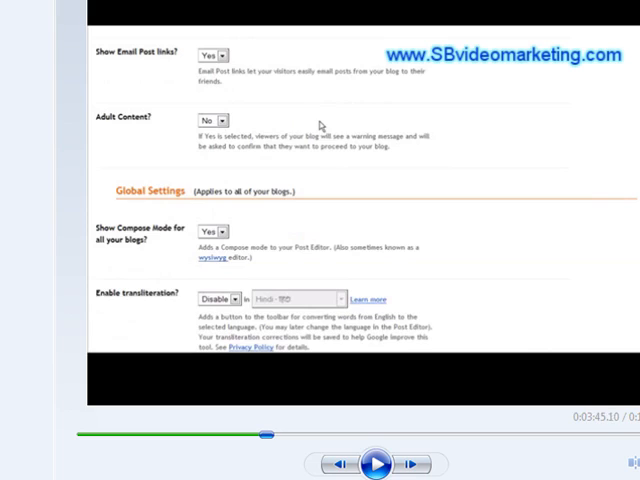
pyautogui.scroll(-3)
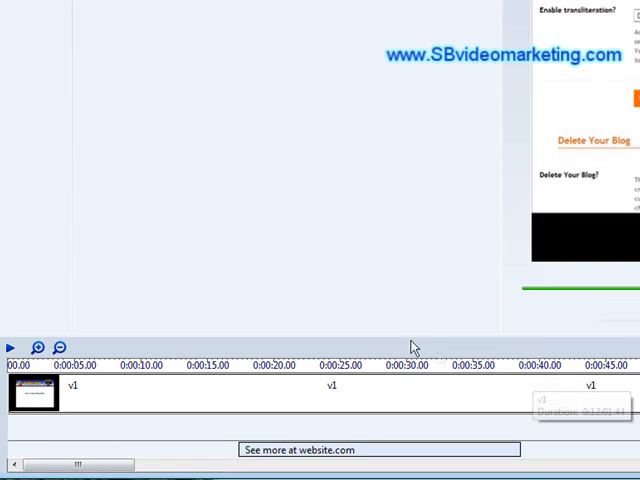
pyautogui.moveTo(464, 308)
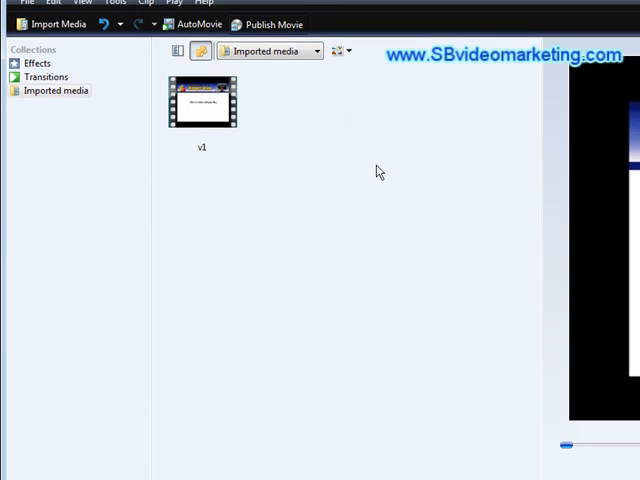
# Step: Publish to This computer as 'Movie' on the Desktop, reaching the quality settings
pyautogui.click(268, 24)
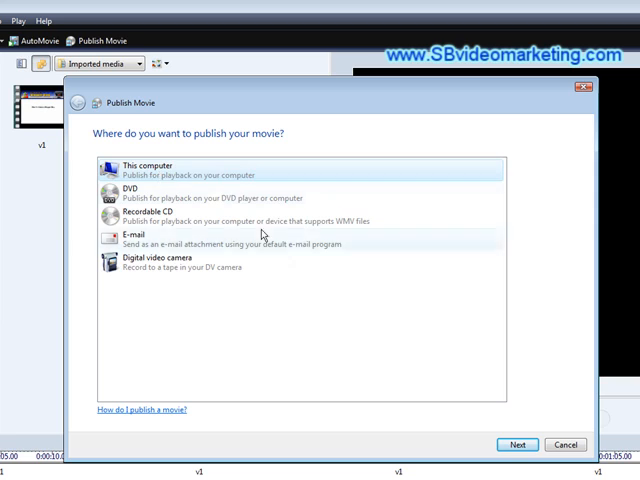
pyautogui.click(516, 444)
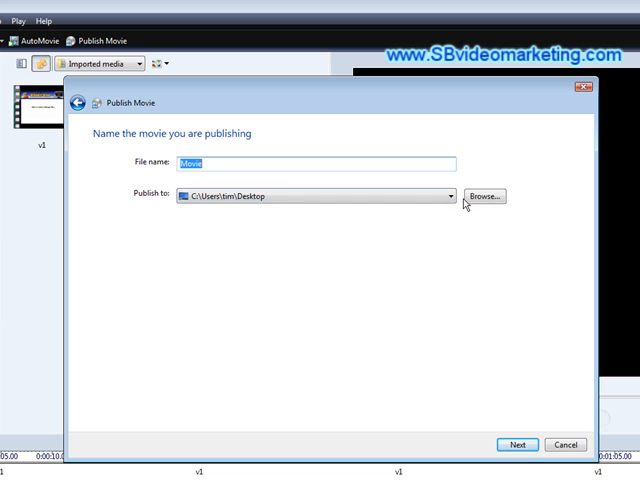
pyautogui.moveTo(278, 316)
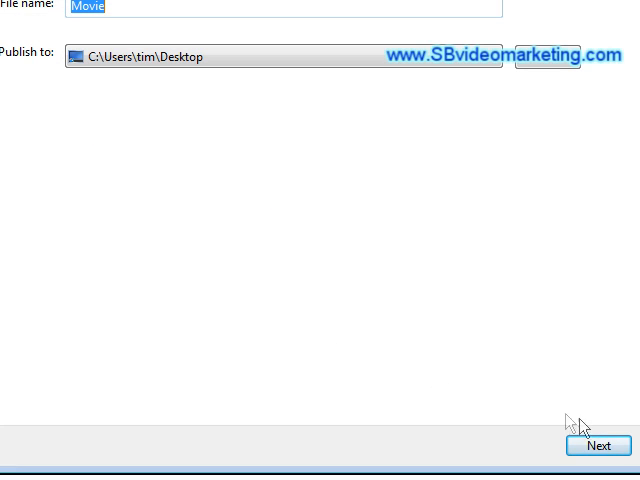
pyautogui.click(596, 444)
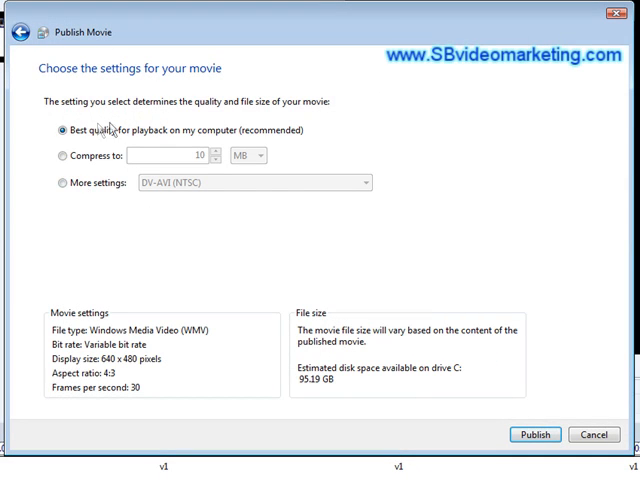
pyautogui.moveTo(348, 144)
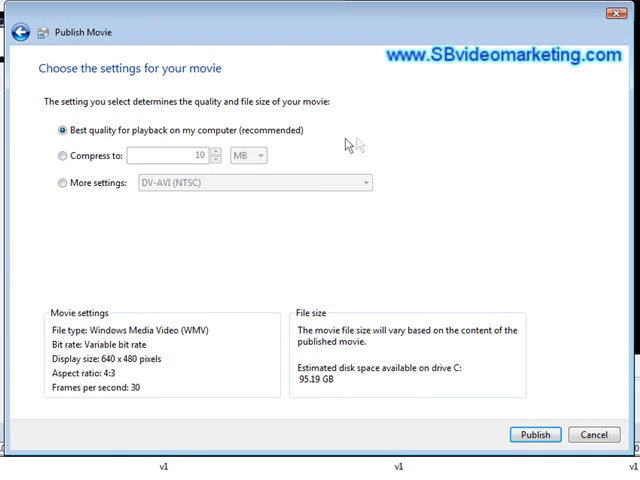